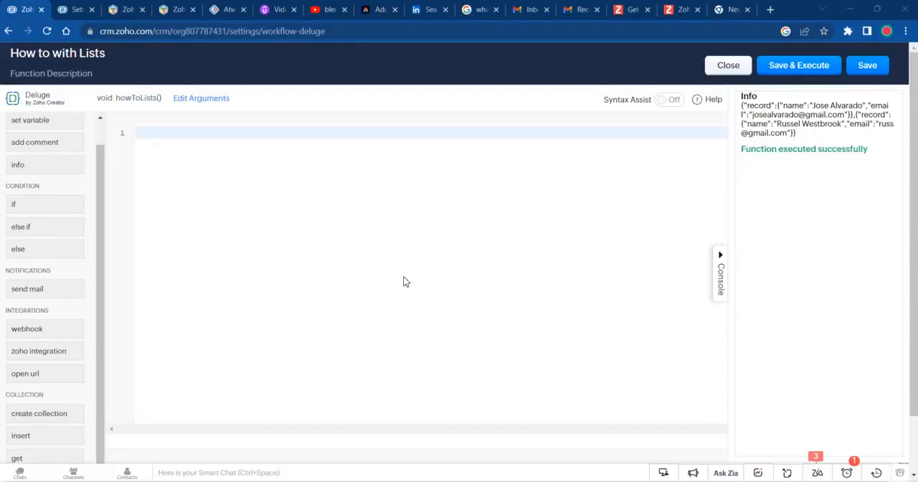
Type the word getRecords on line 1, then delete it again.
text(getRecords)
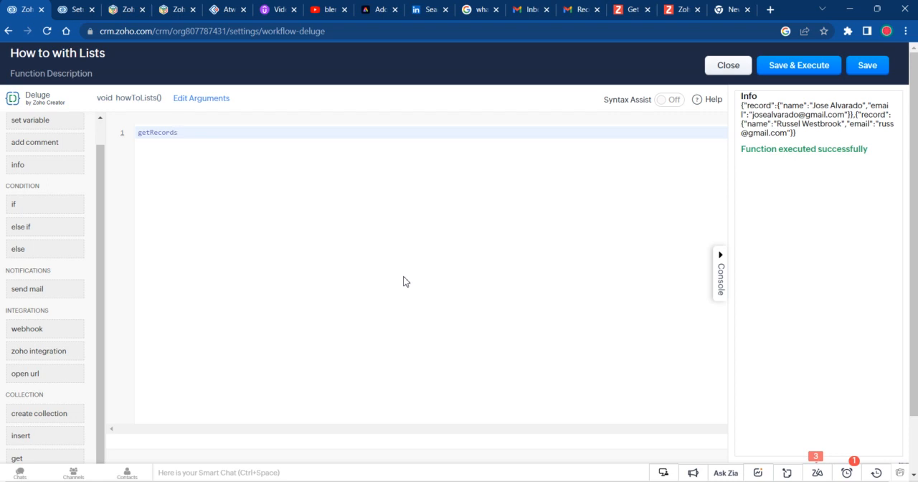
click(176, 132)
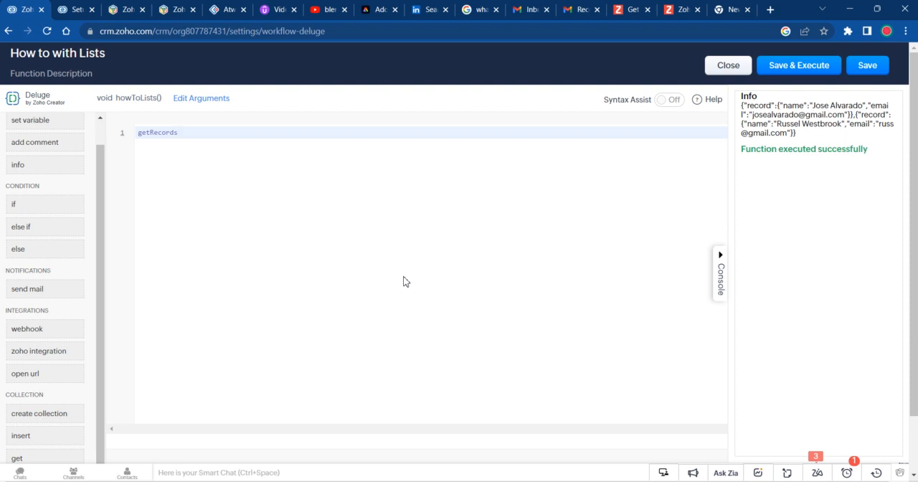
click(177, 132)
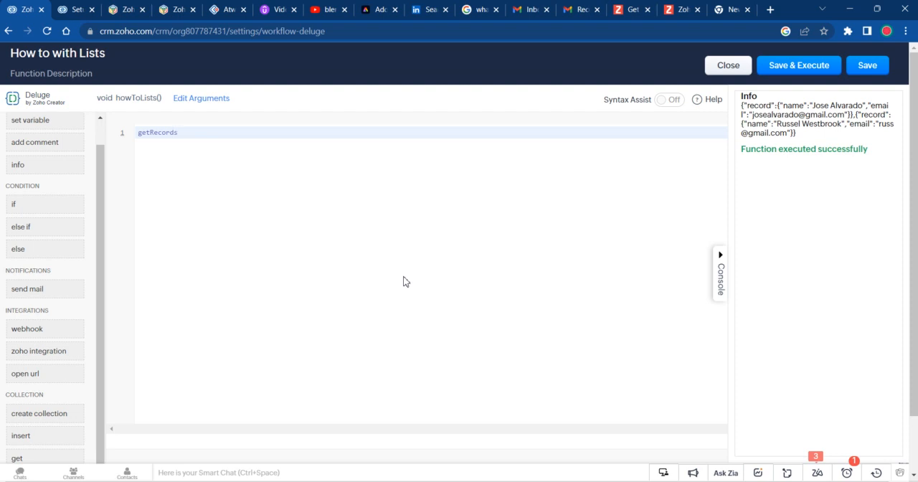
click(178, 132)
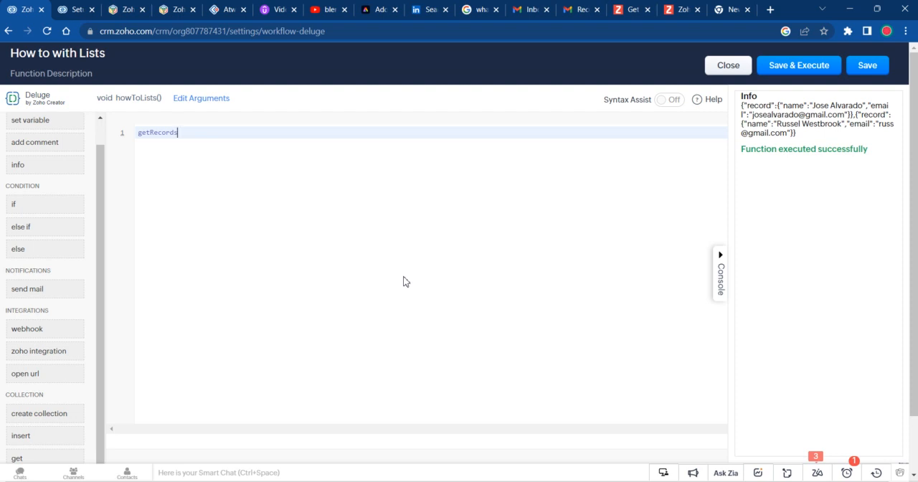
key(Backspace)
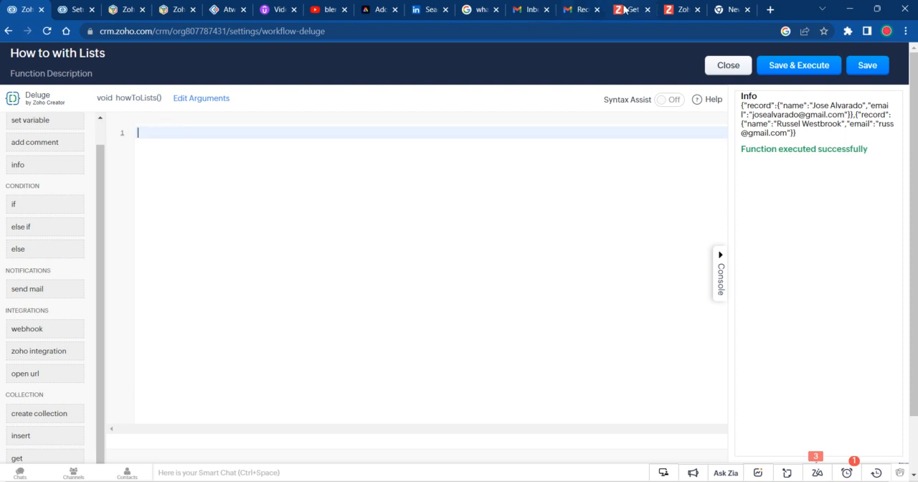
Bring in the getRecords syntax from the docs and name its variable myLeads.
click(629, 9)
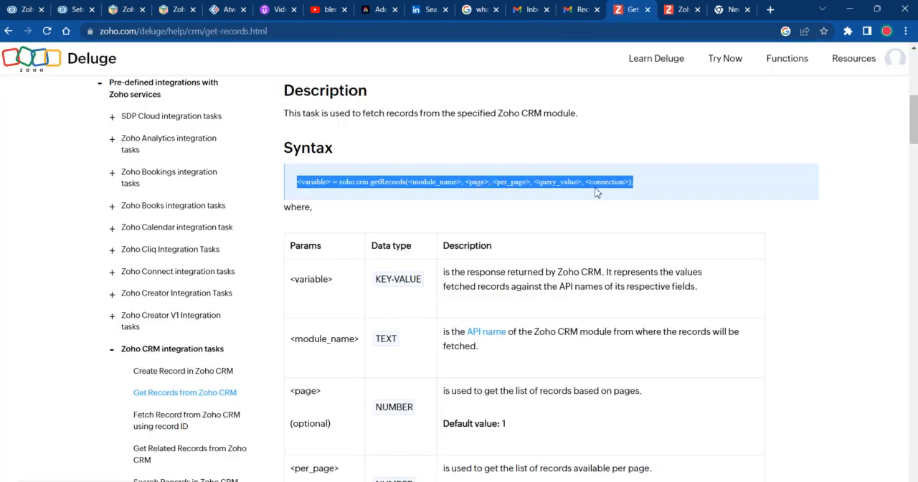
mouse_move(629, 196)
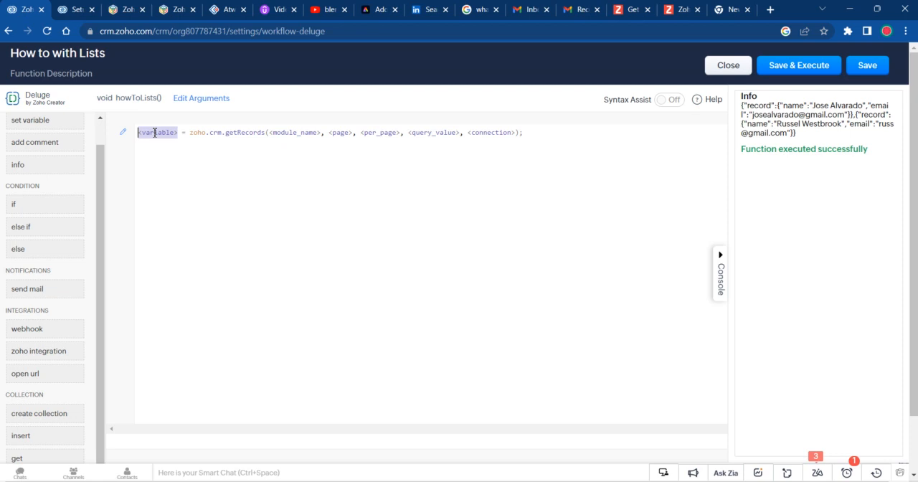
text(m)
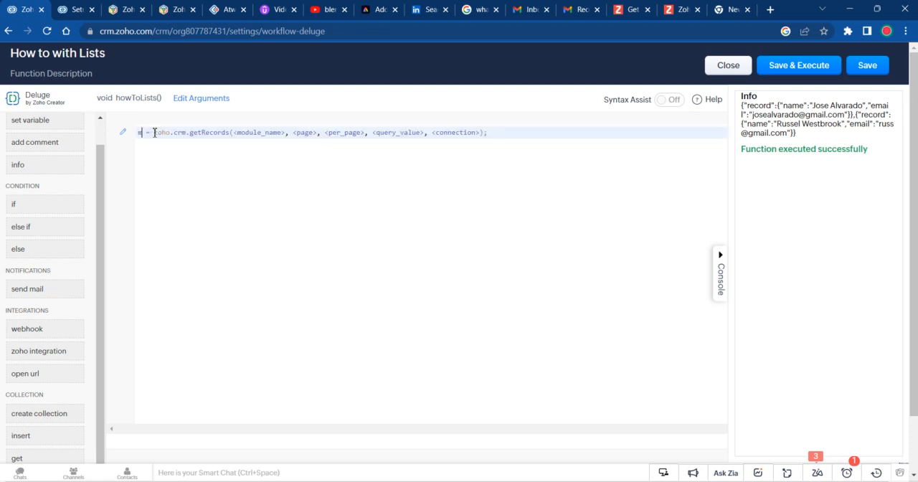
text(yLeads)
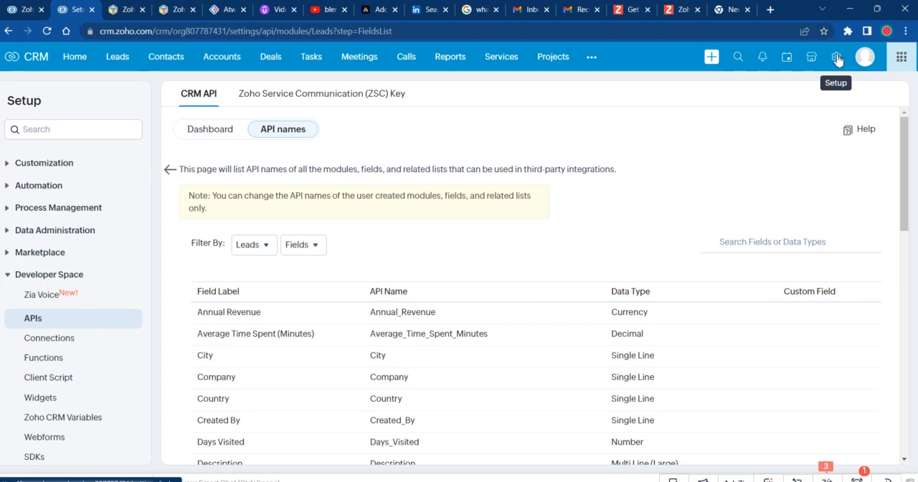
Browse Setup's APIs page to view the Contacts module field API names and data types.
click(835, 56)
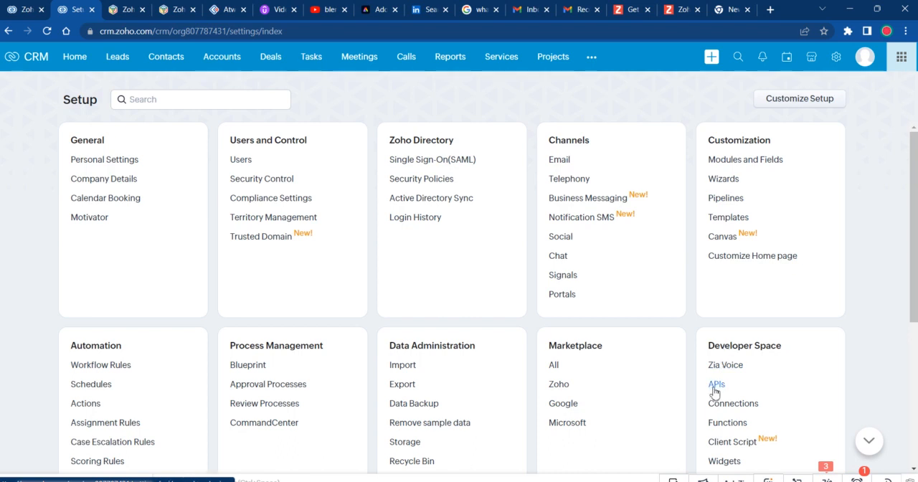
click(715, 383)
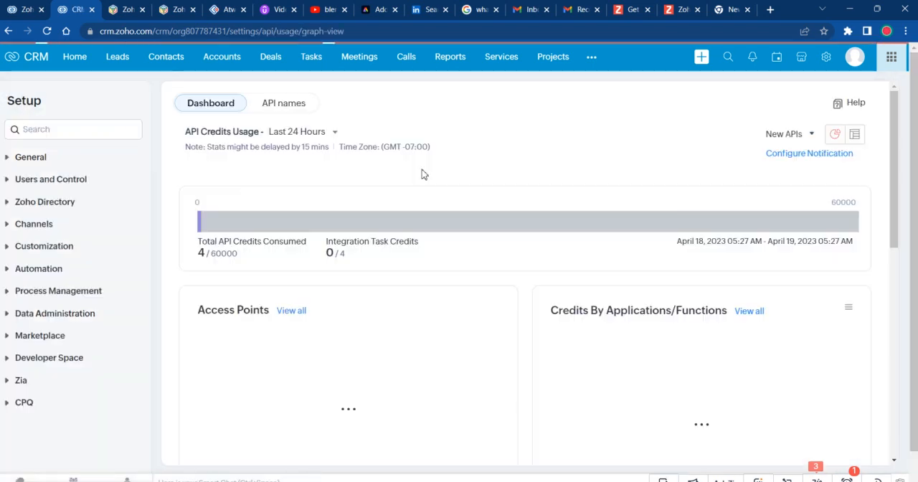
click(283, 129)
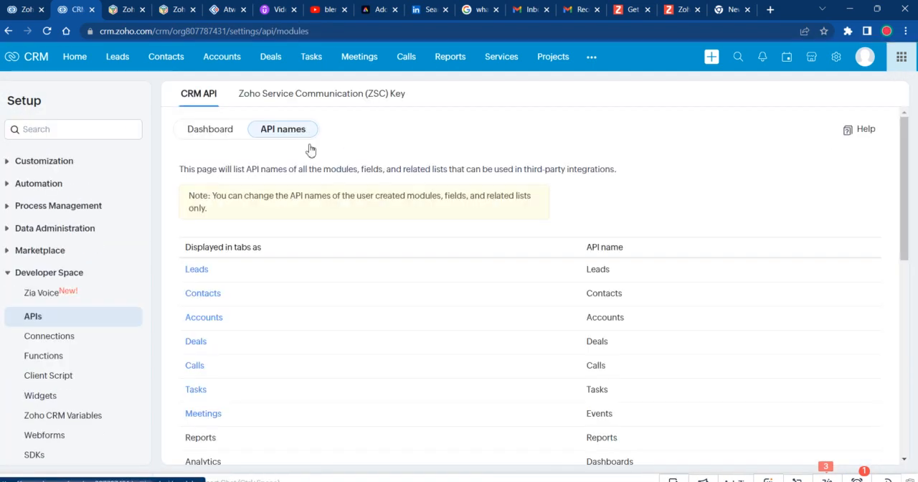
scroll(down, 3)
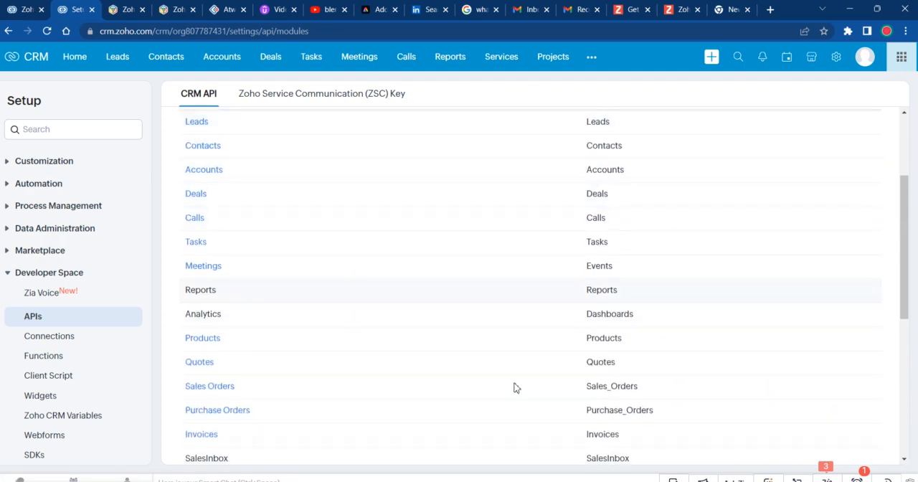
scroll(down, 3)
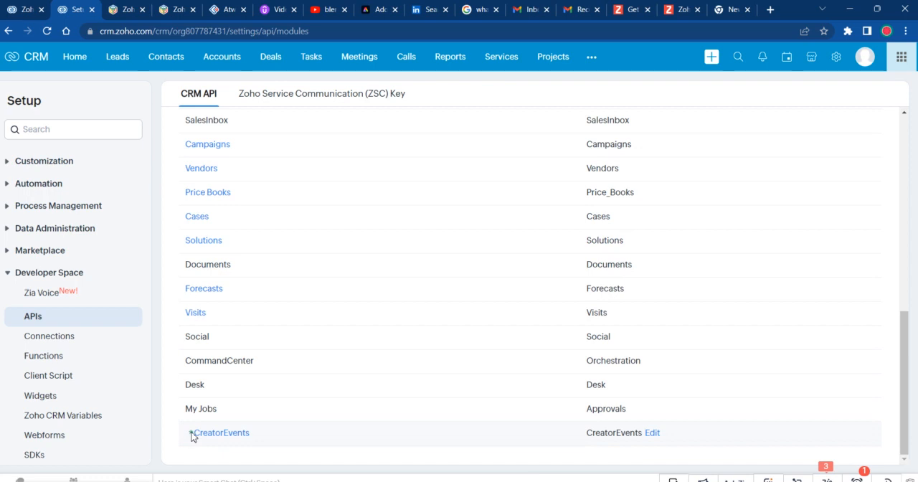
mouse_move(305, 447)
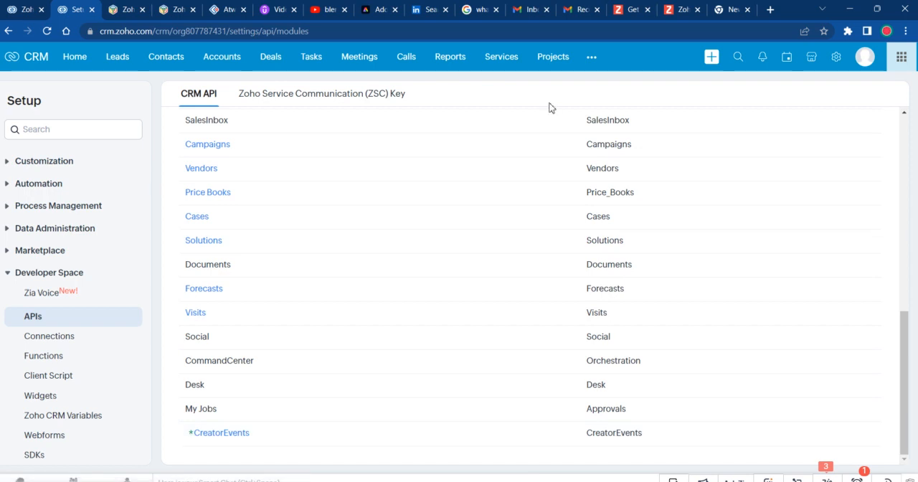
click(282, 129)
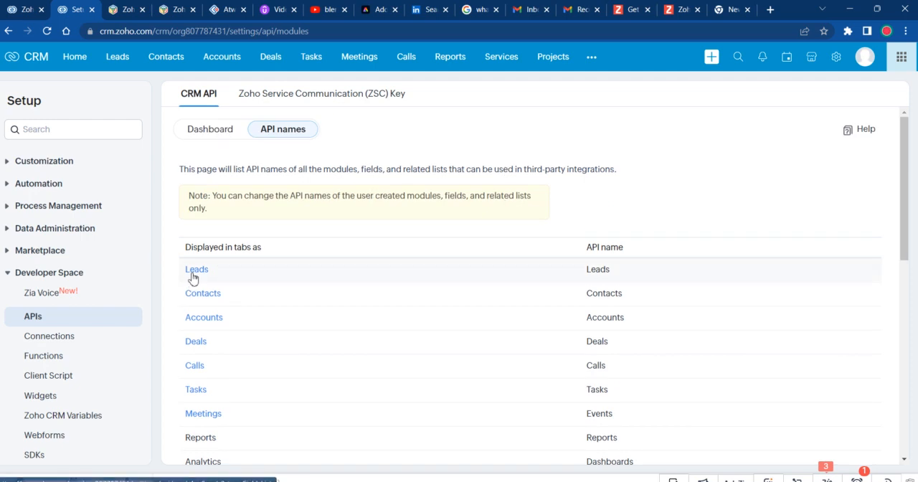
mouse_move(203, 297)
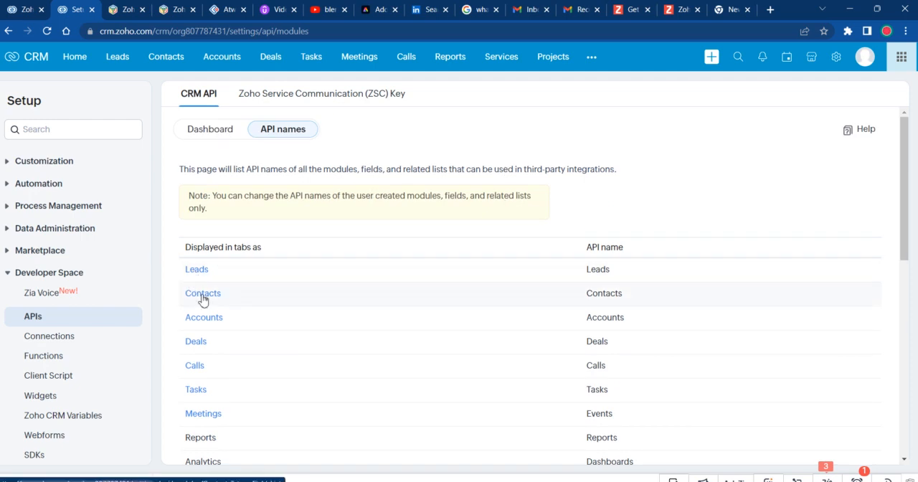
click(203, 293)
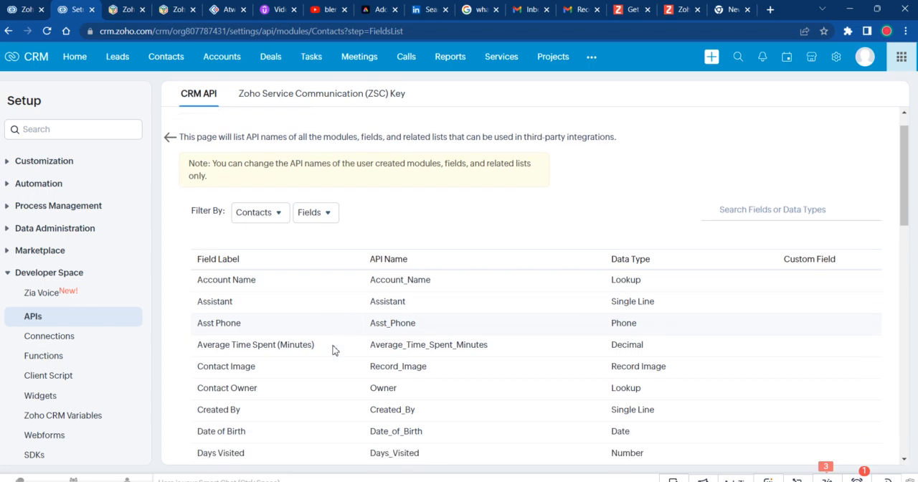
scroll(down, 3)
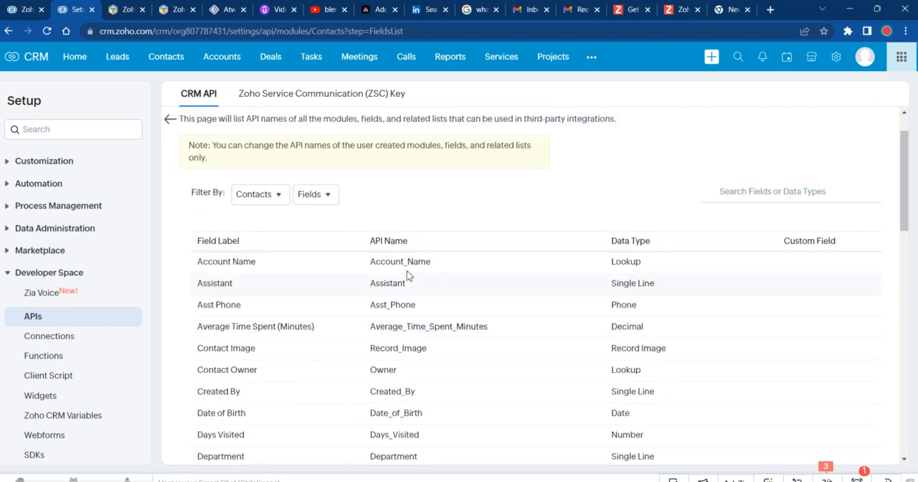
mouse_move(439, 300)
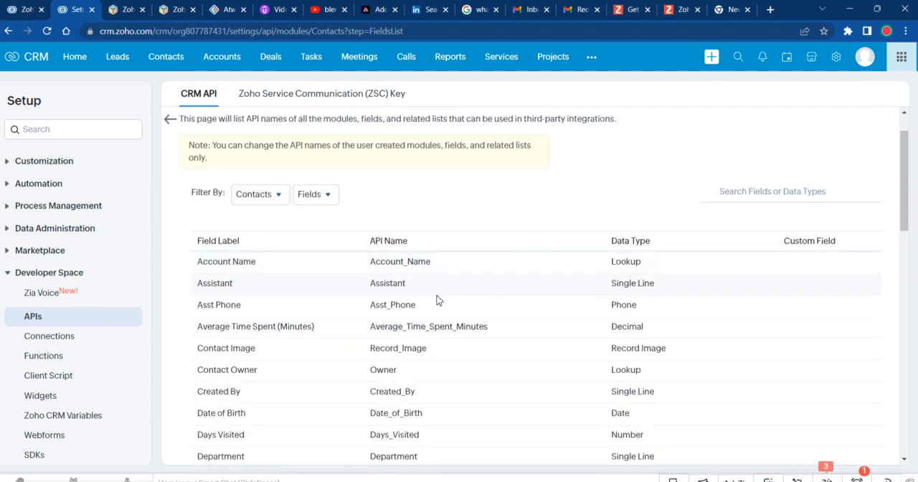
scroll(down, 3)
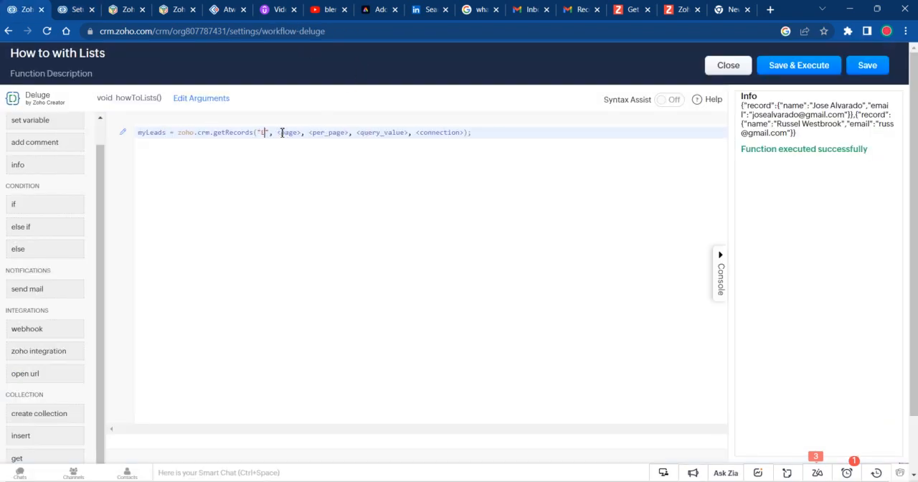
Fill getRecords with "Leads", page 1, 10 records, and add info(myLeads).
text(Leads)
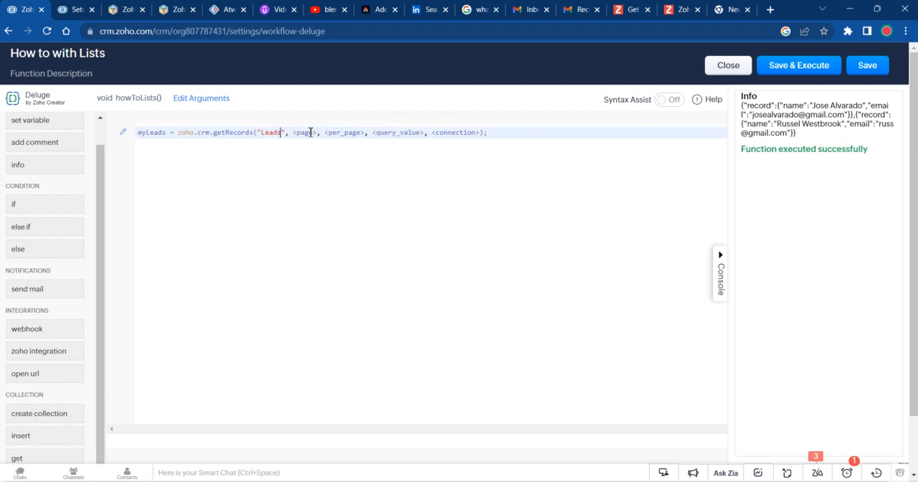
double_click(304, 132)
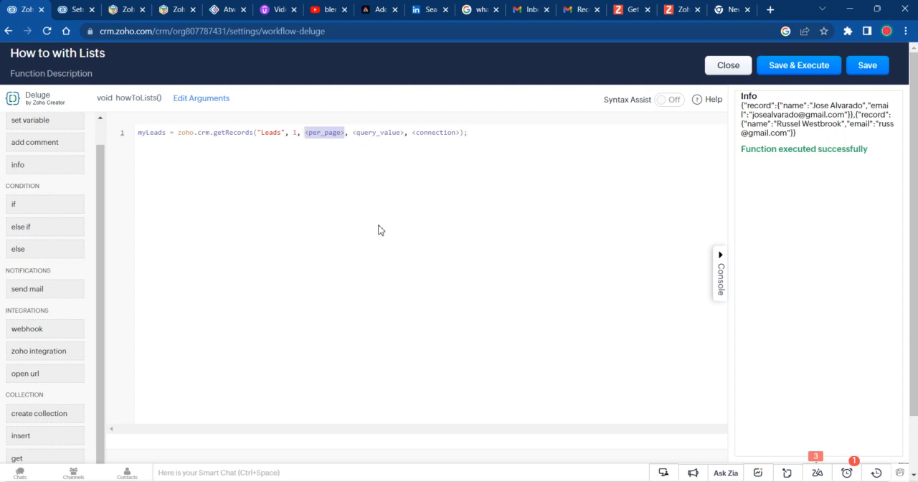
text(10)
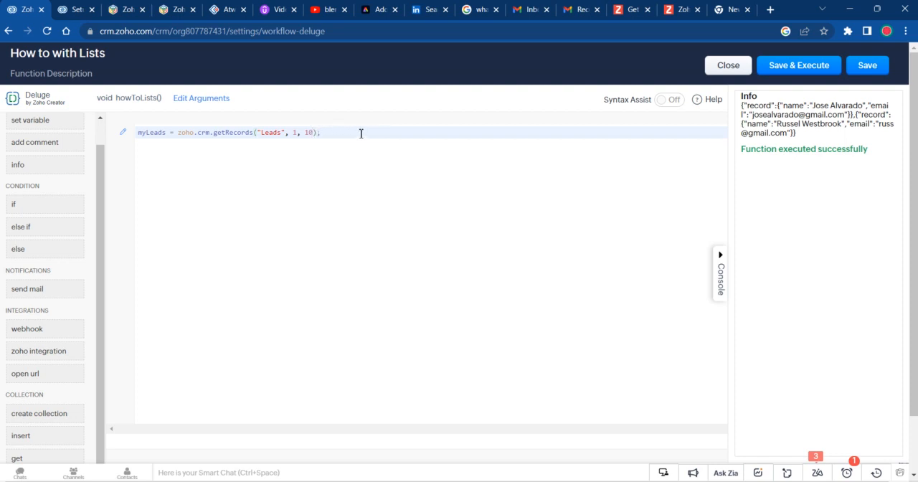
text(info(myLeads);)
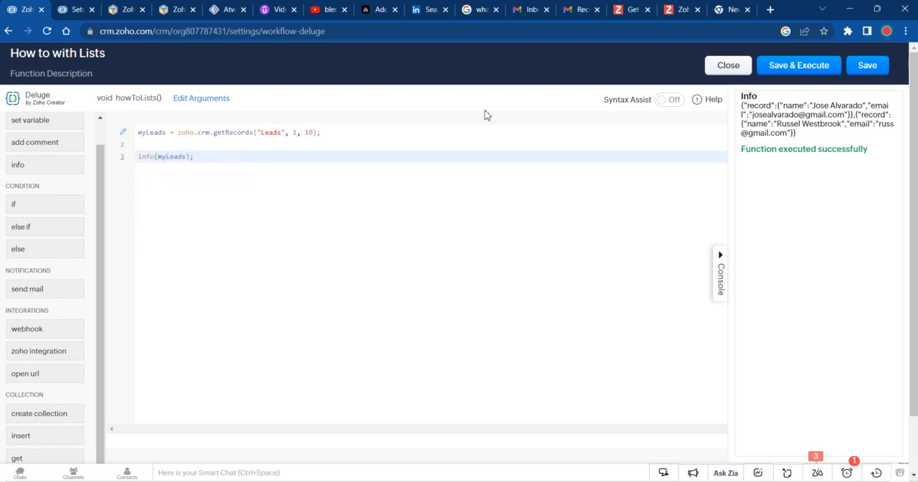
Save and execute, review the Leads records in the console, and start a for each loop.
click(798, 66)
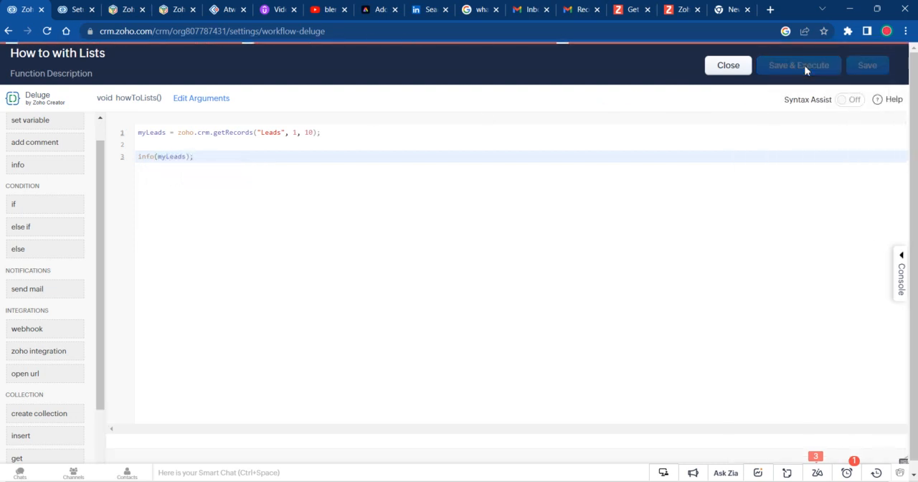
click(798, 65)
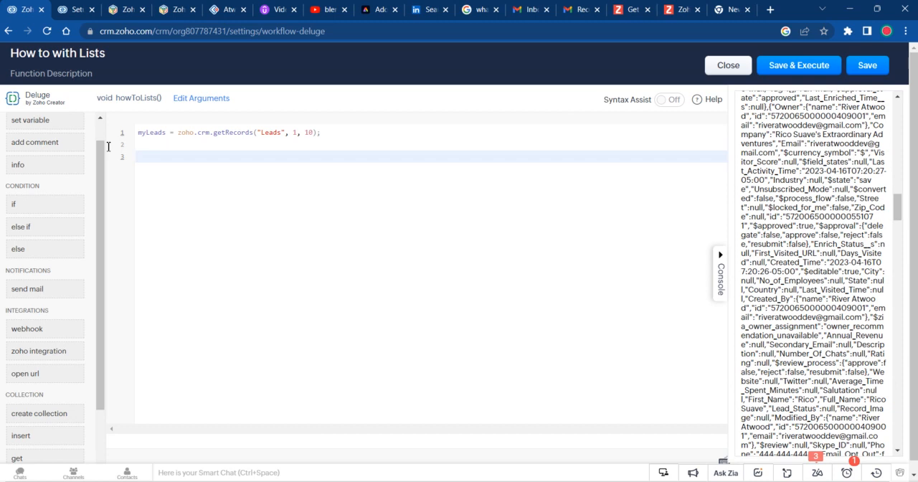
text(for each)
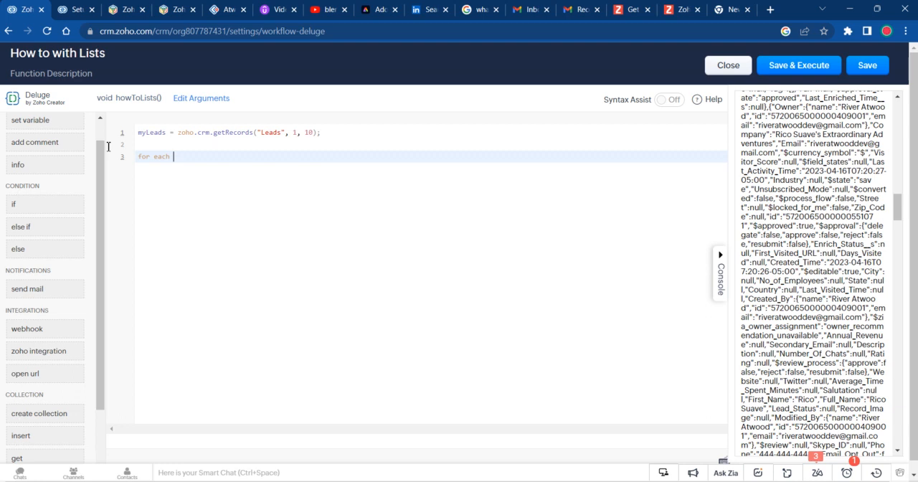
Write a for each lead in myLeads loop and run it.
text(lead in myLeads {)
text(info()
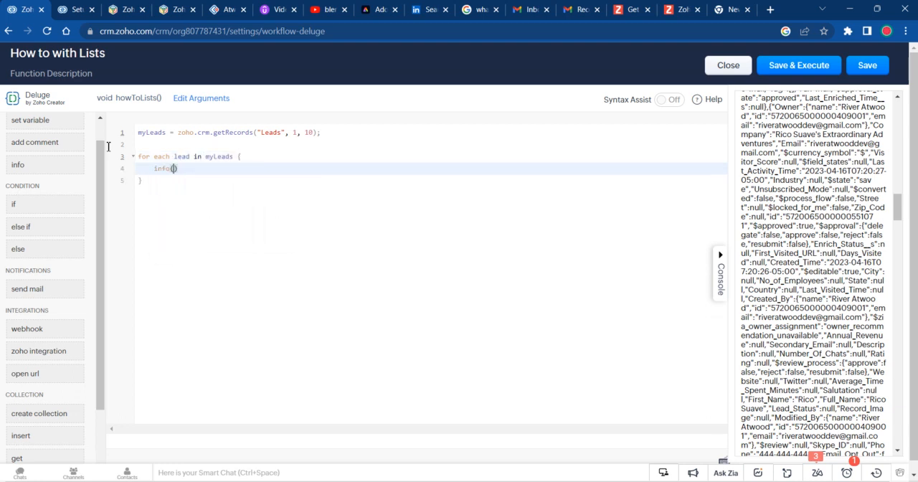
text(myLeads)
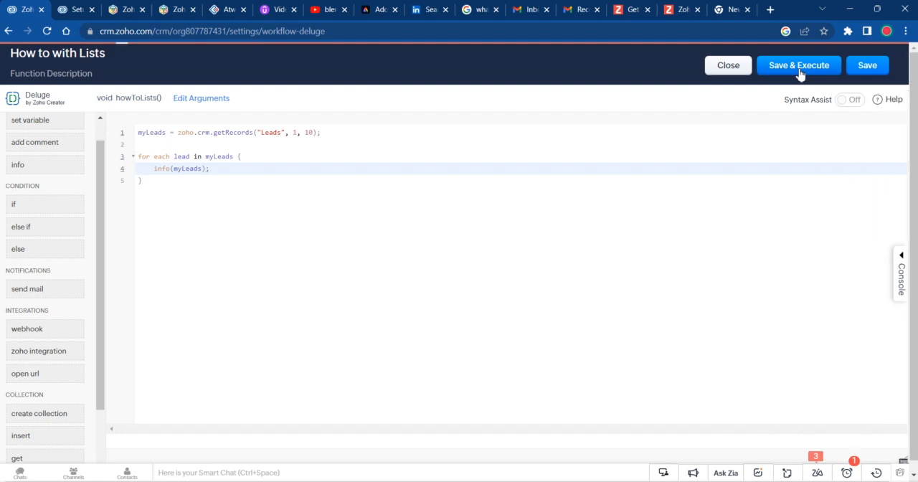
click(798, 64)
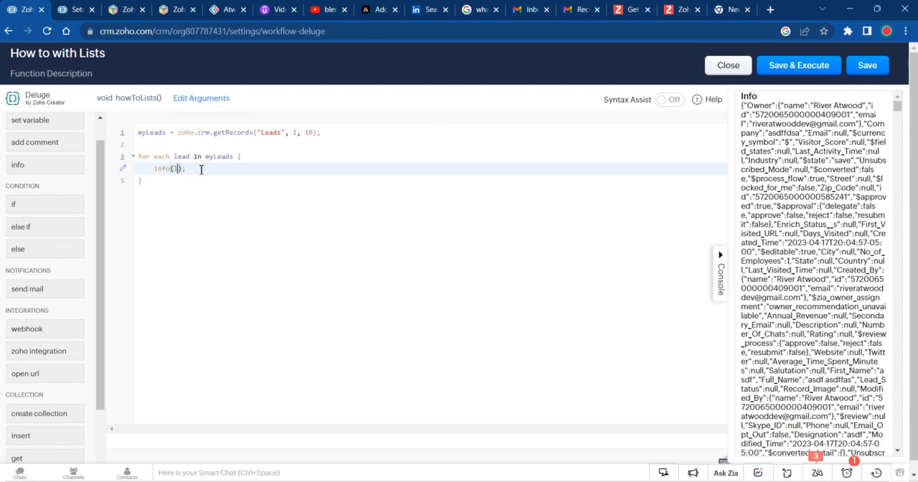
Change the loop's logging to info(lead.keys()).
text(ead)
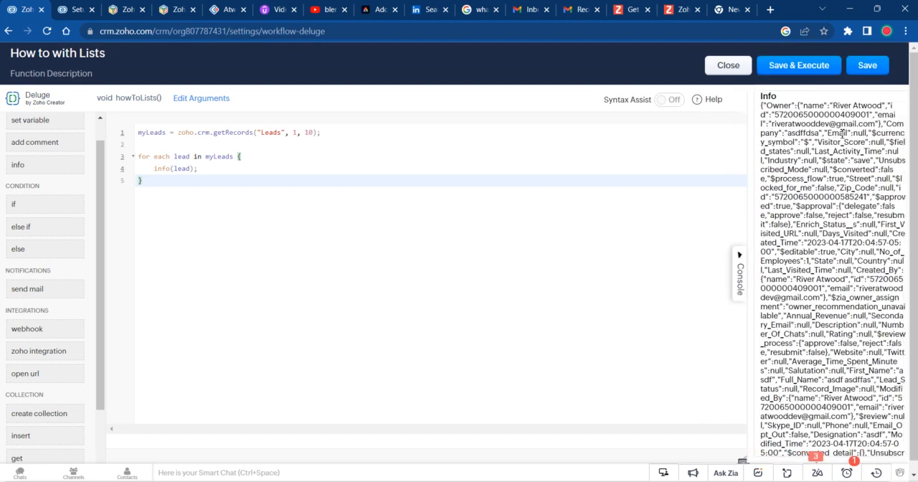
scroll(down, 3)
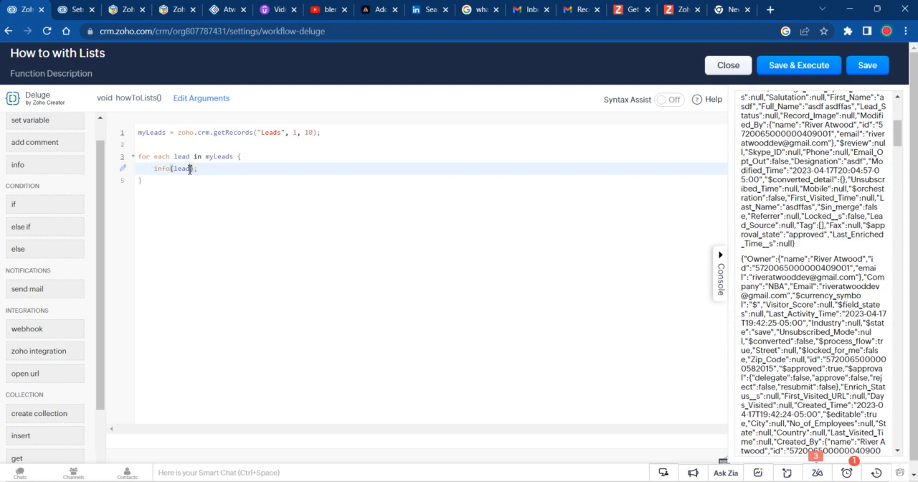
text(.keys())
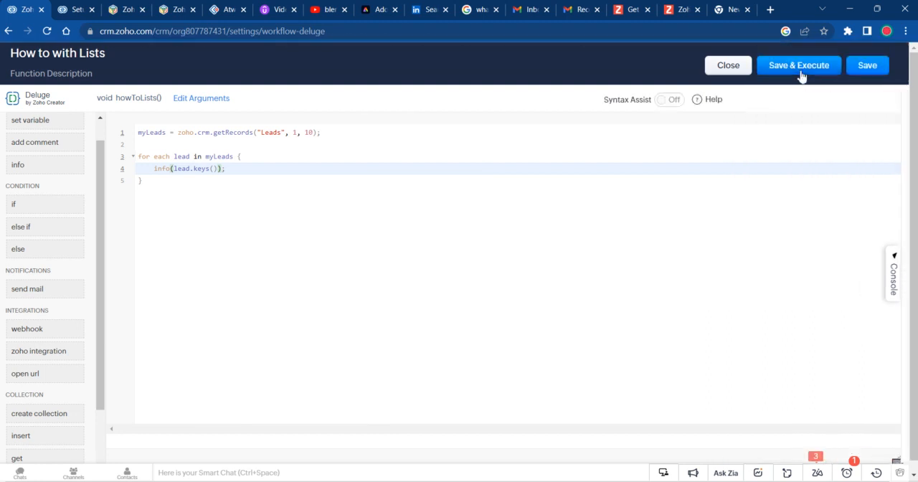
Run the loop to list each lead's field names, then log lead.get("First_Name").
click(798, 64)
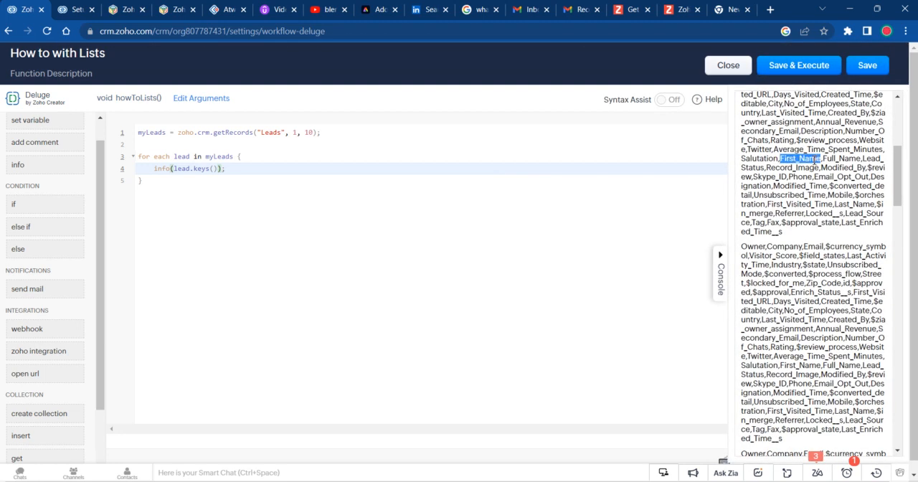
scroll(down, 3)
text(get("First_Name")
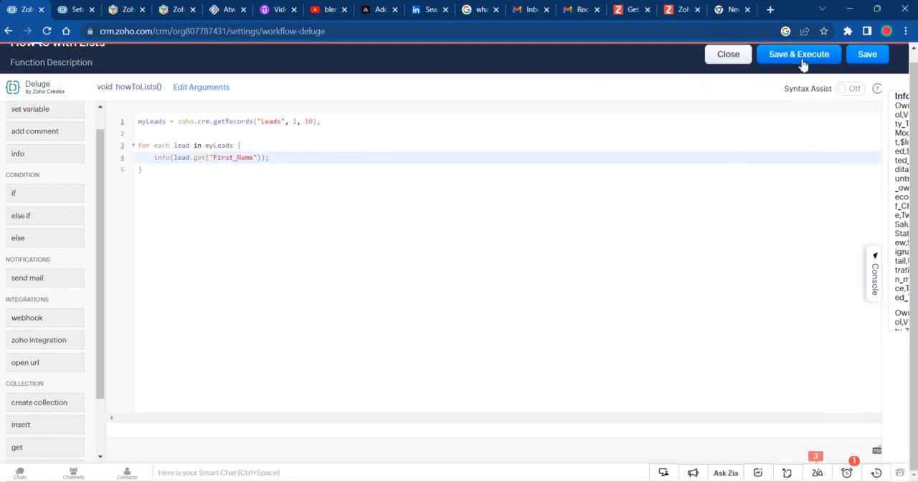
Save and execute to print the ten leads' first names.
click(798, 54)
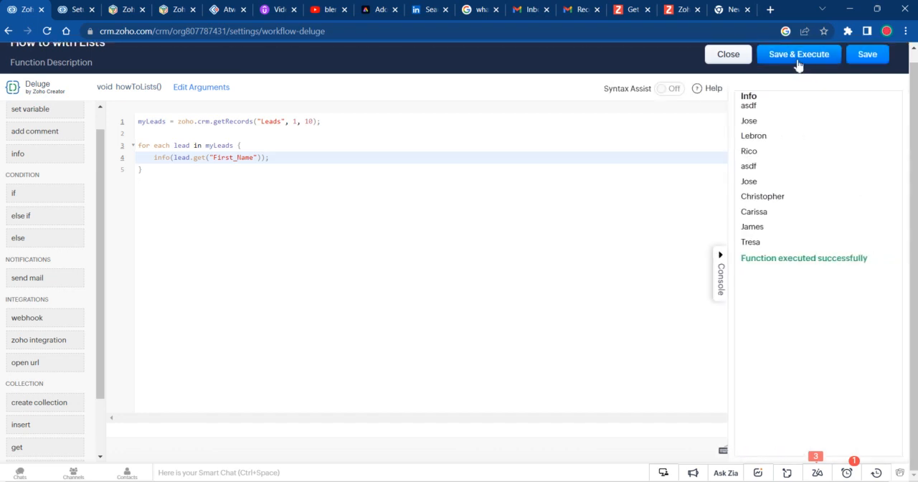
mouse_move(803, 224)
text(contact)
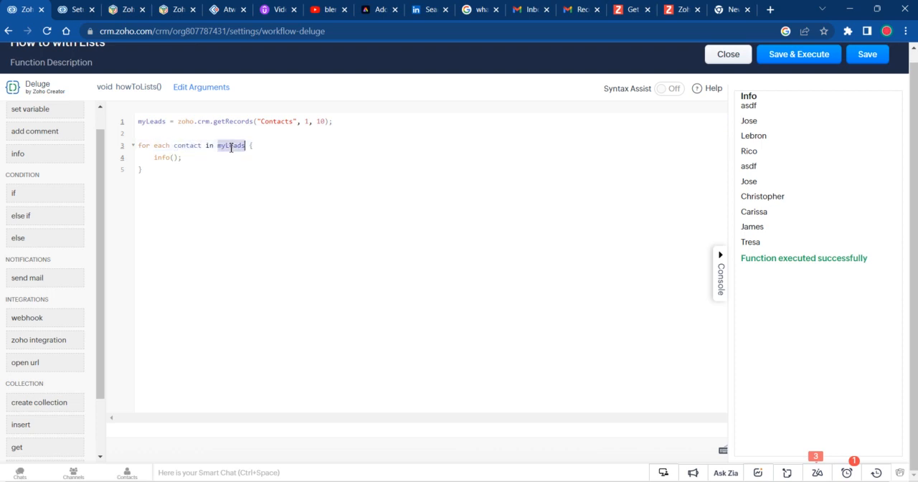
Rename the results to myContacts, log each contact, run it, and select the info call.
text(myContacts)
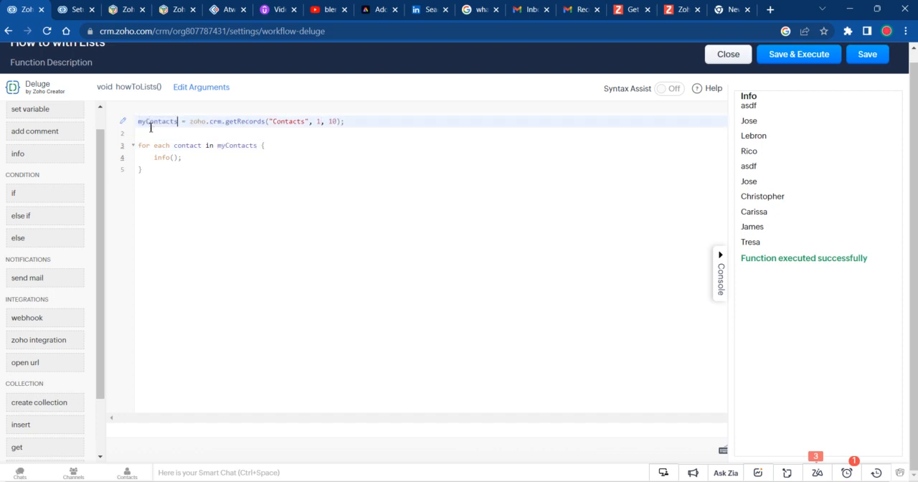
text(contact)
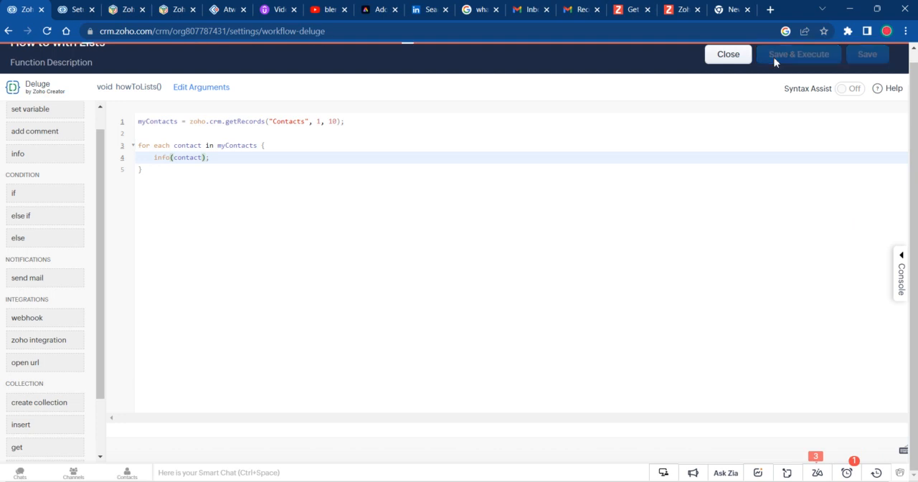
click(798, 54)
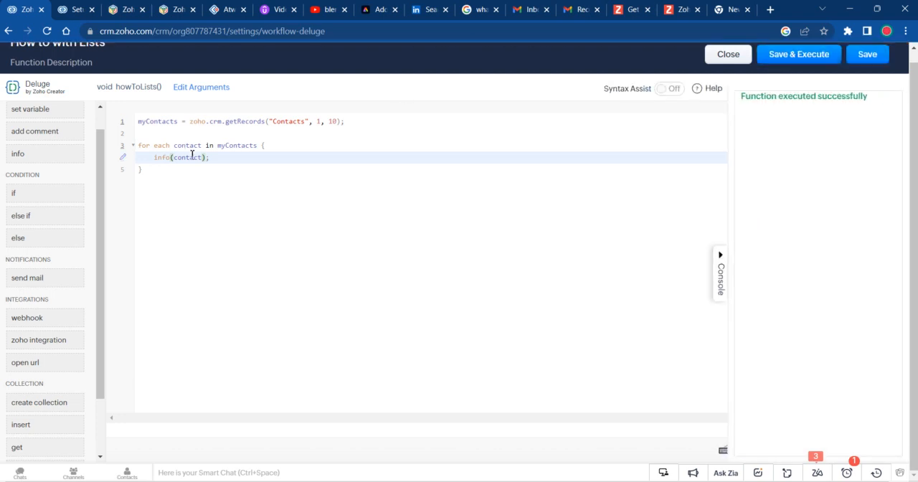
mouse_move(224, 175)
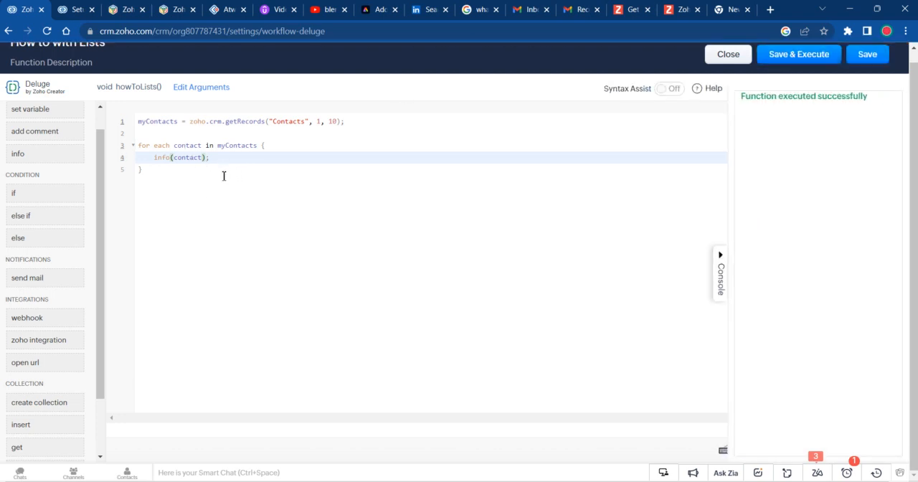
mouse_move(321, 188)
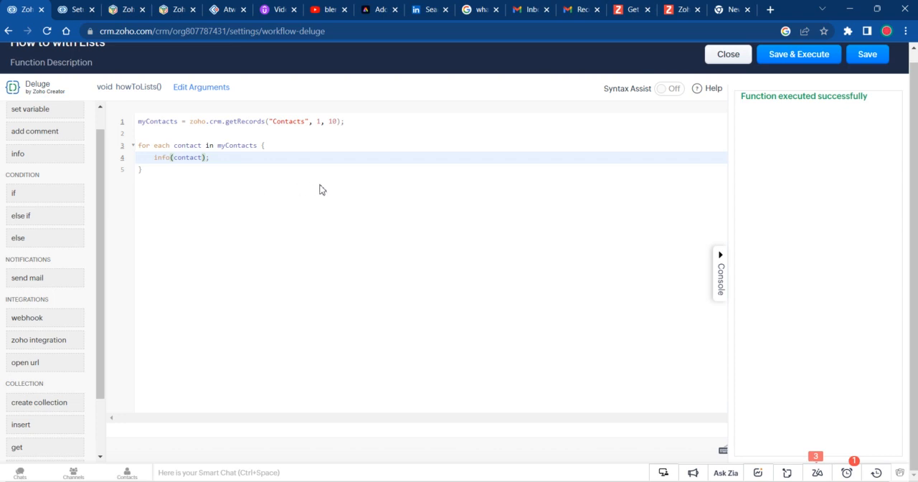
mouse_move(413, 304)
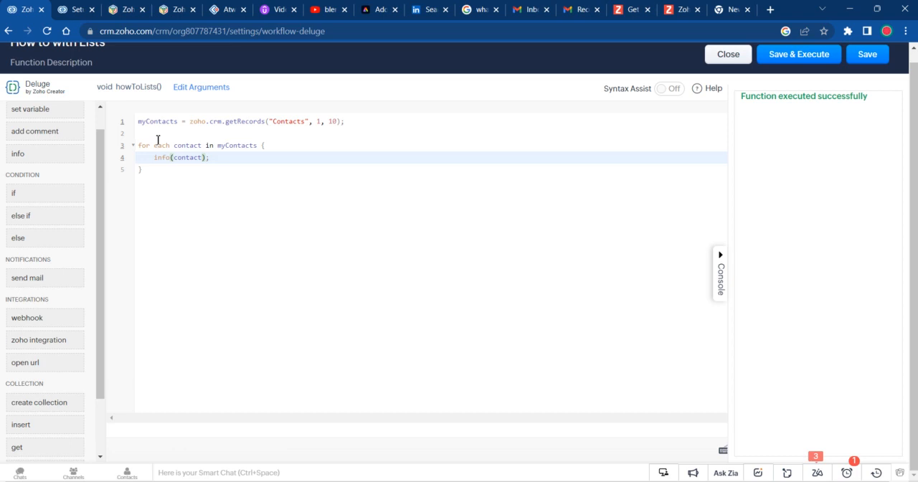
mouse_move(157, 156)
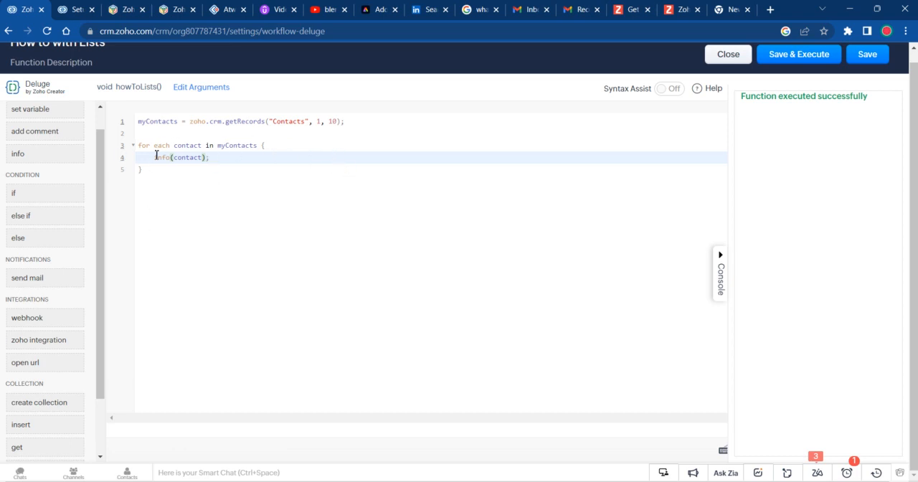
double_click(156, 121)
text(myPages = {1,2,3,4,5)
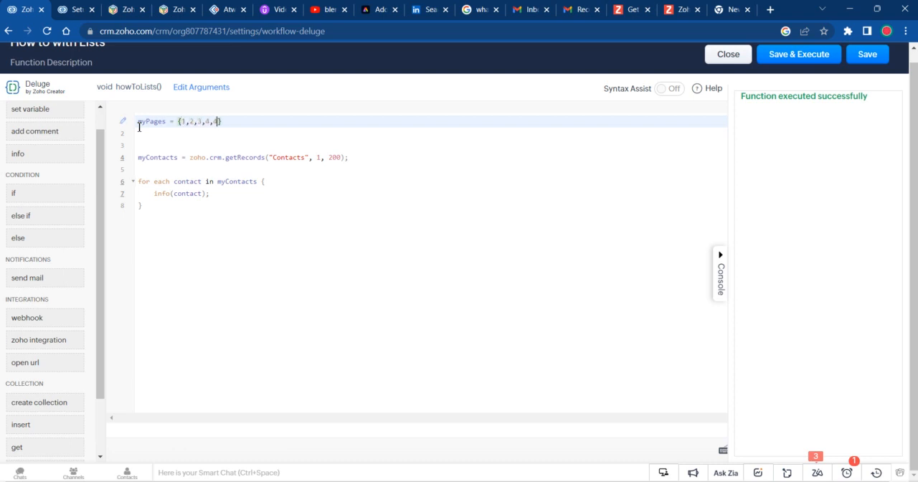
Set myPages to {1,2,3,4,5,6,7} and loop each page fetching 200 Contacts.
text(5,6,7,)
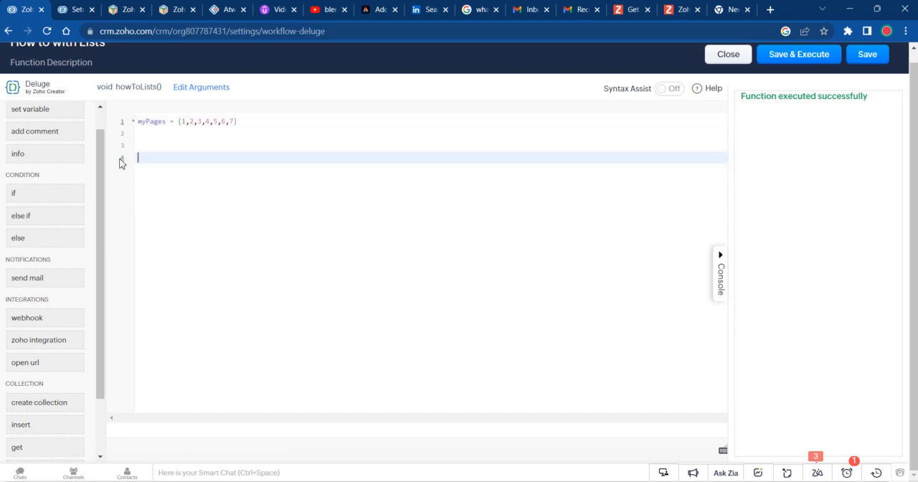
text(for each)
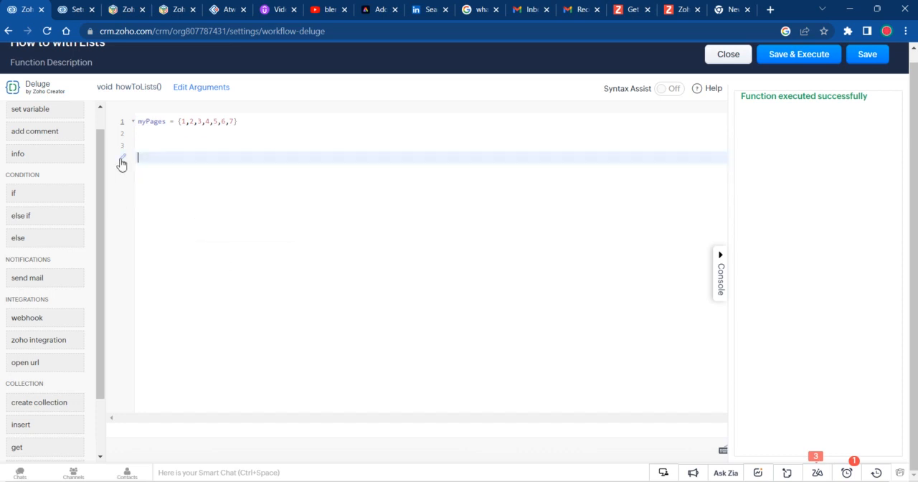
text(for each page in myPages {)
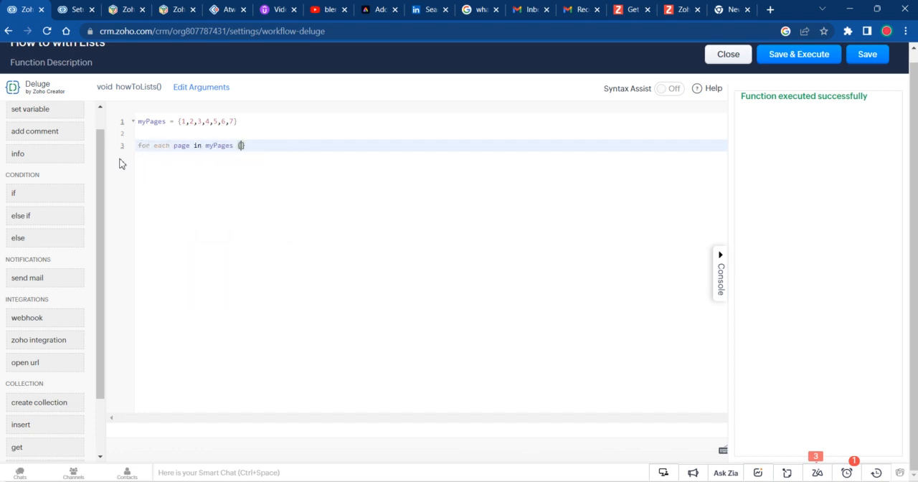
text(myContacts = zoho.crm.getRecords("Contacts", 1, 200);)
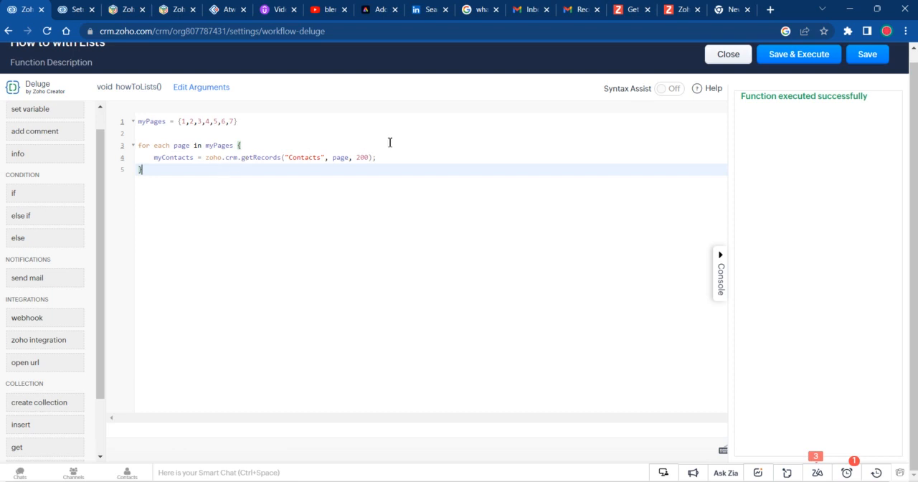
Declare mymasterContactList = list() and add myContacts to it inside the loop.
click(239, 120)
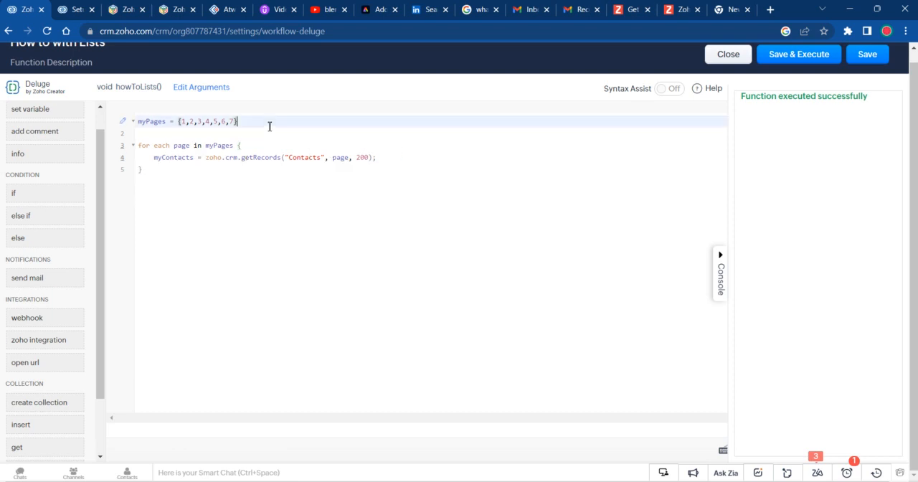
key(Enter)
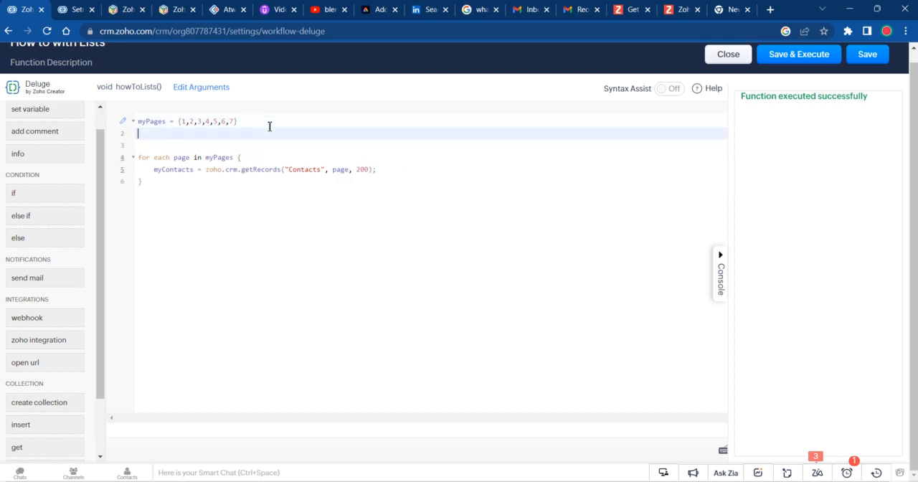
text(mymaster)
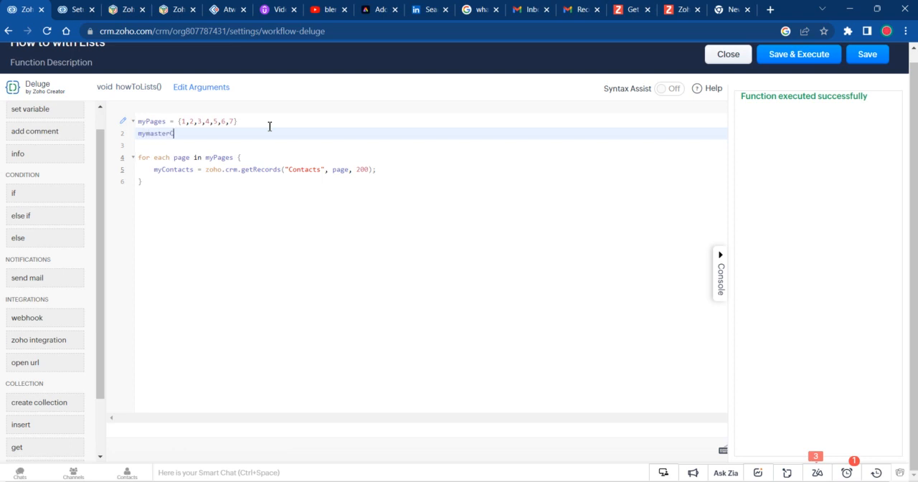
text(Contactl)
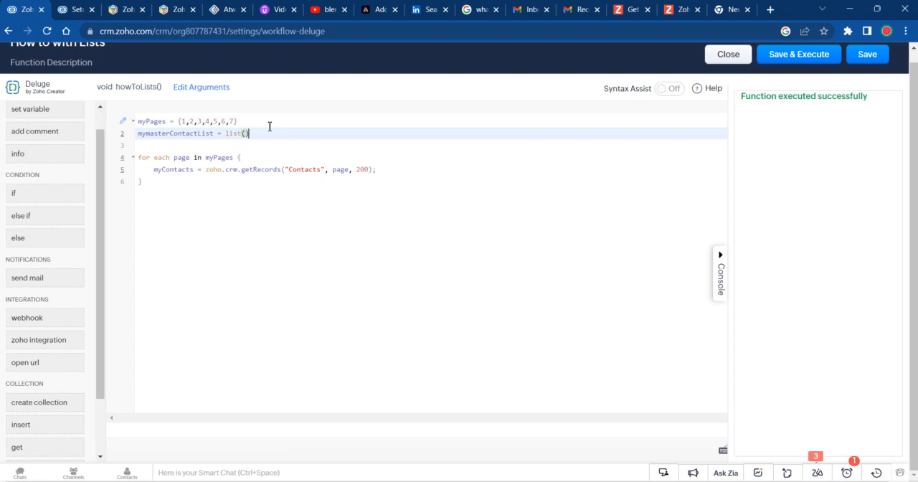
double_click(177, 133)
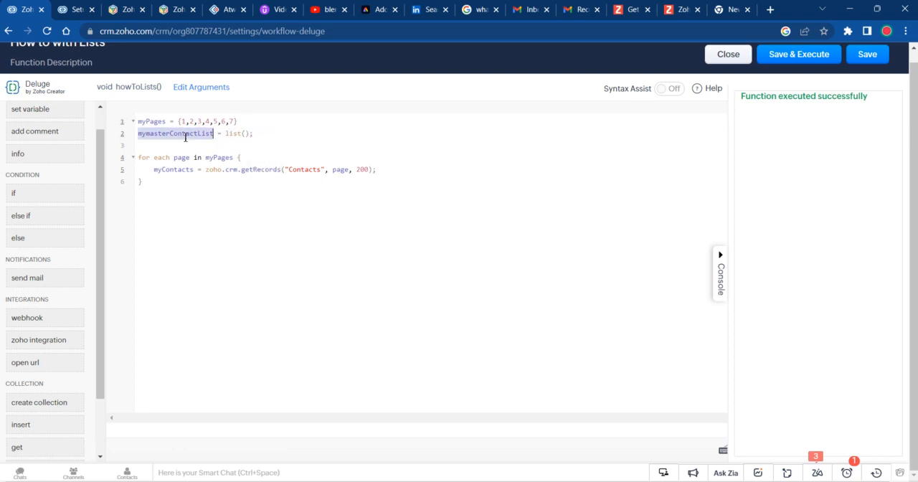
text(mymasterContactList.add(myContacts);)
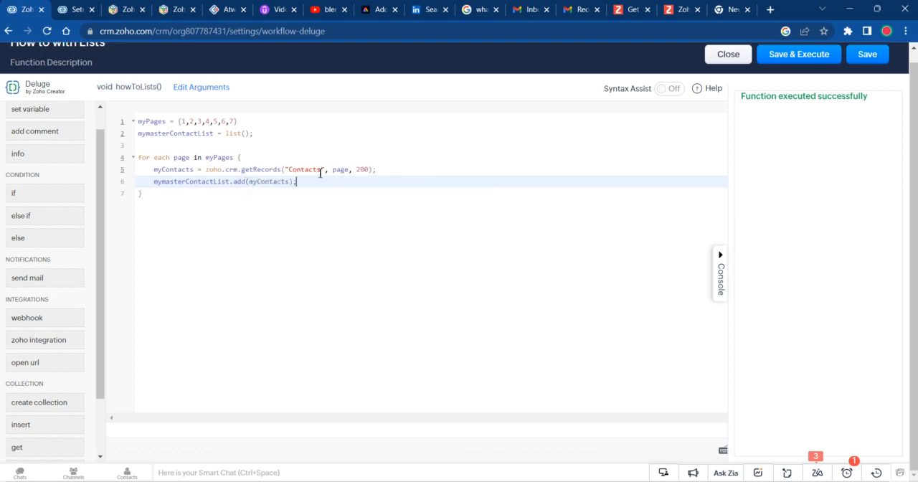
mouse_move(495, 258)
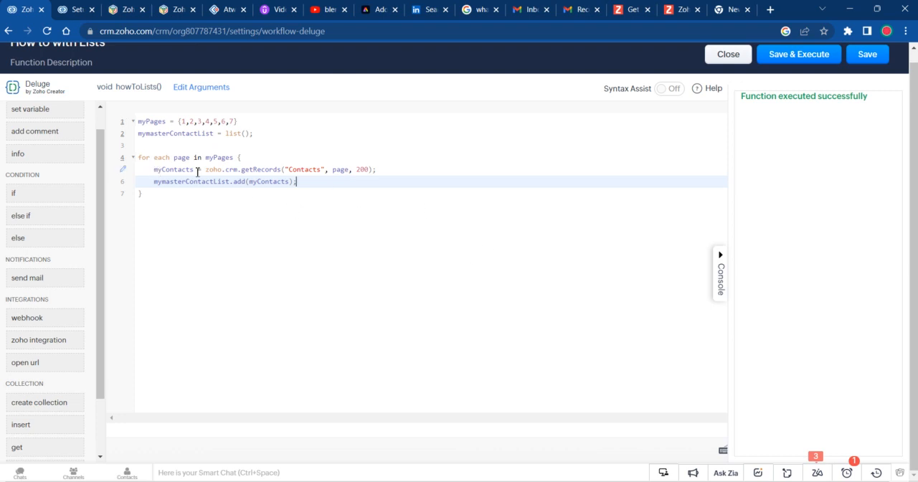
mouse_move(380, 134)
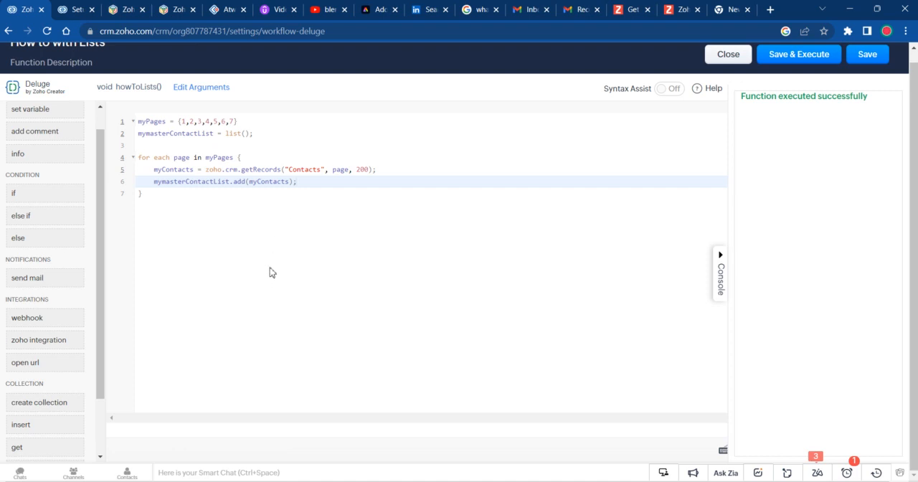
mouse_move(272, 266)
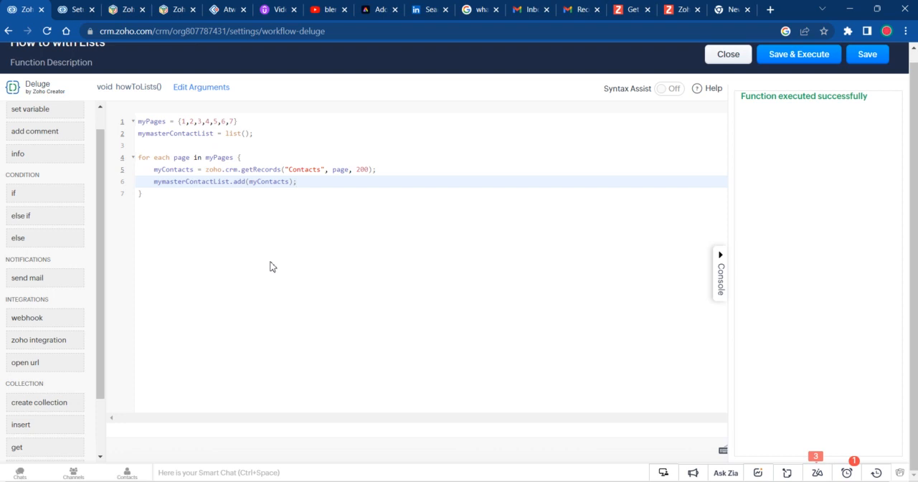
click(296, 181)
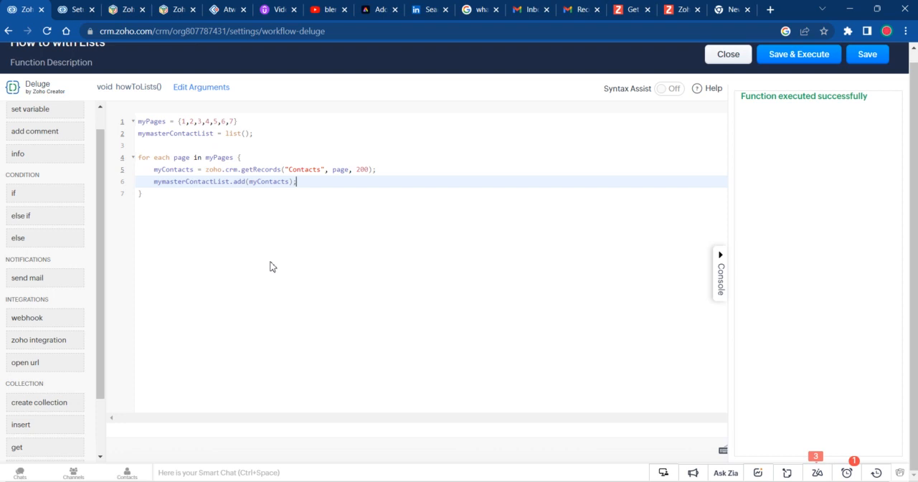